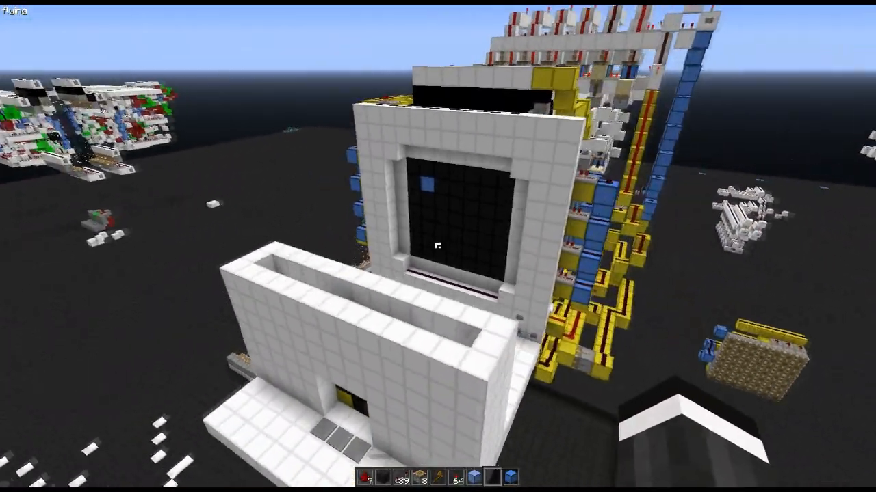
mouse_move(438, 246)
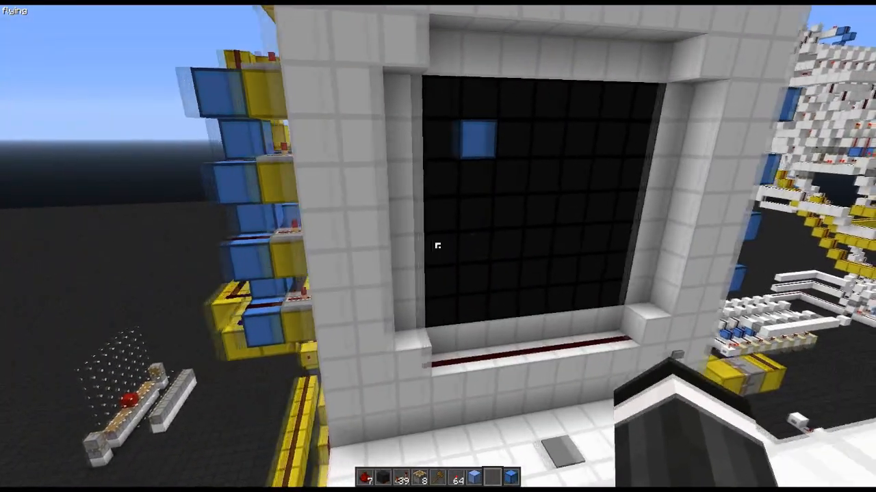
mouse_move(438, 246)
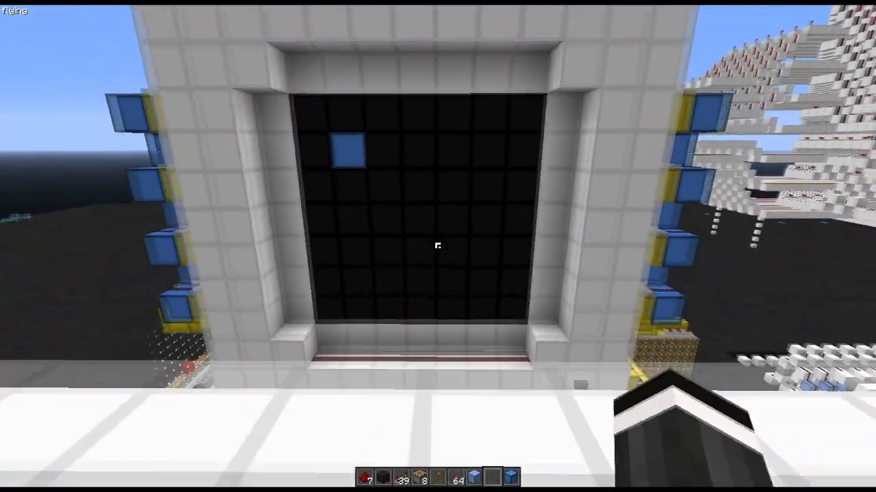
mouse_move(438, 246)
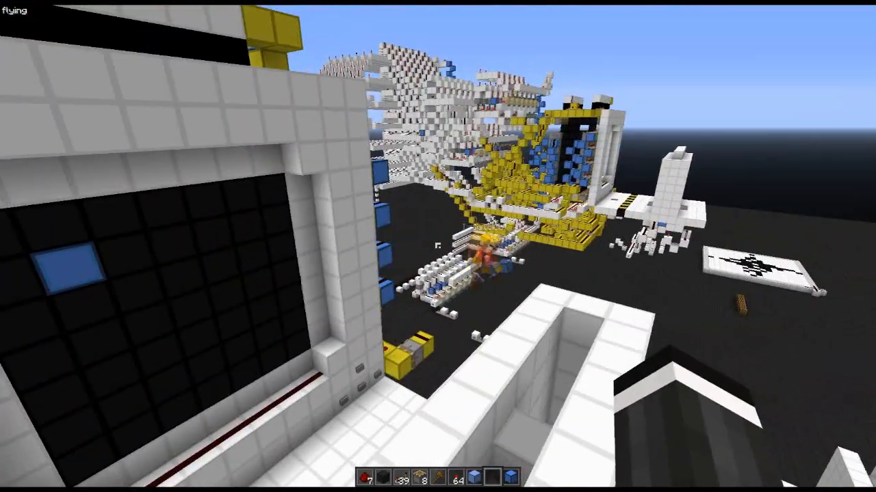
mouse_move(438, 246)
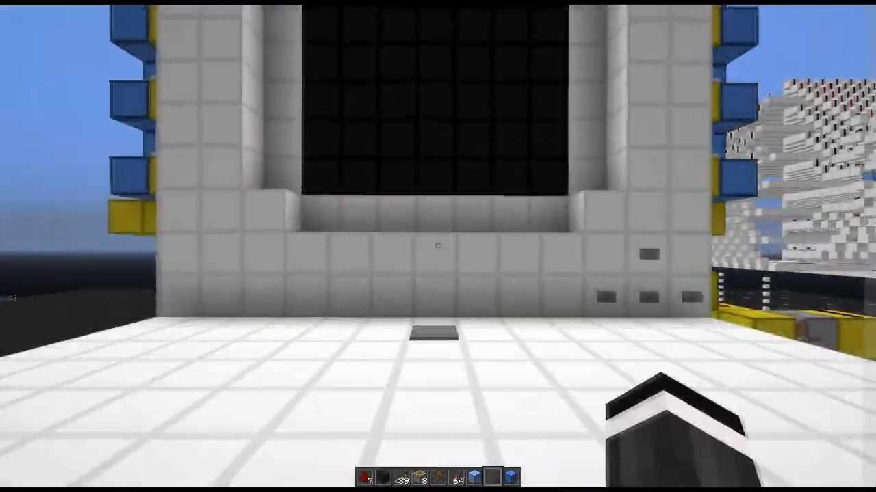
mouse_move(438, 247)
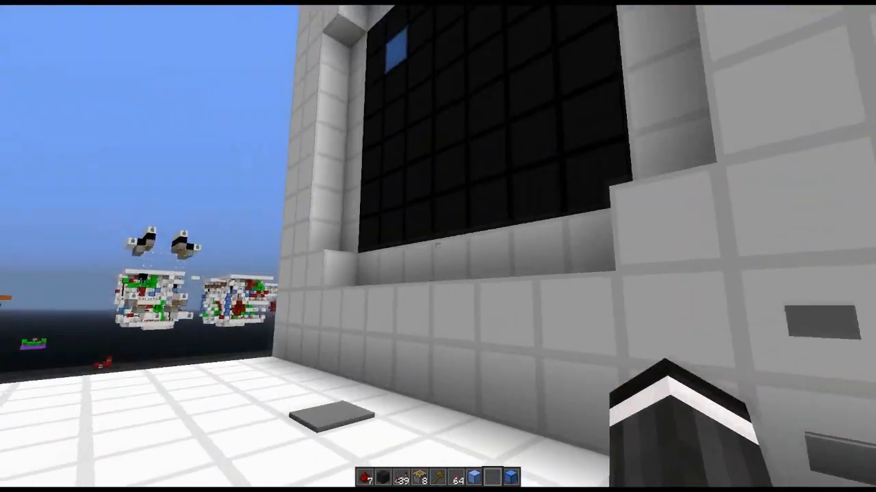
mouse_move(438, 246)
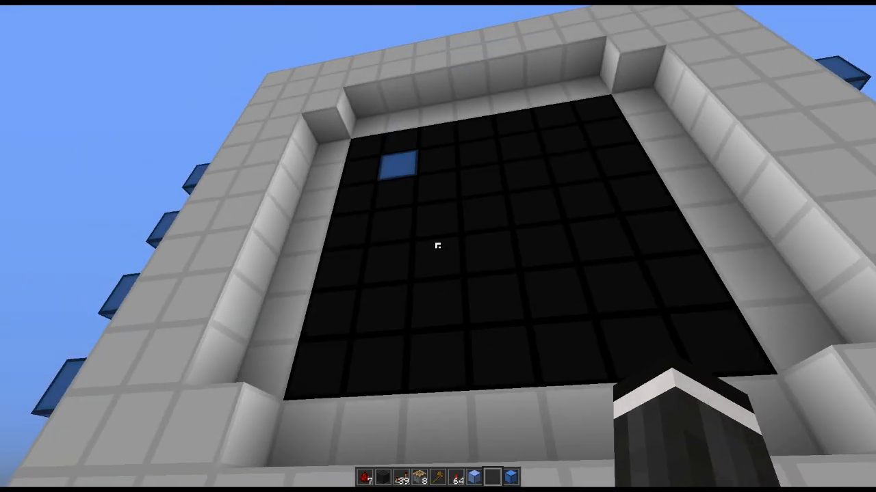
mouse_move(438, 246)
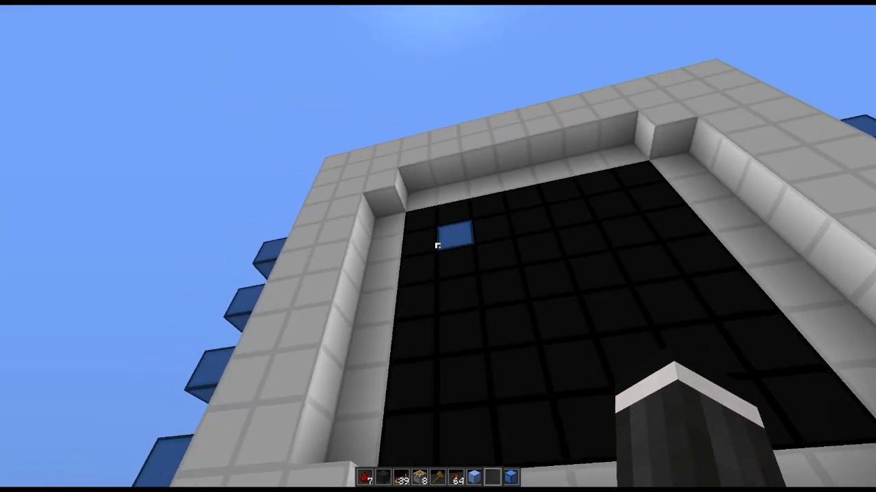
mouse_move(437, 247)
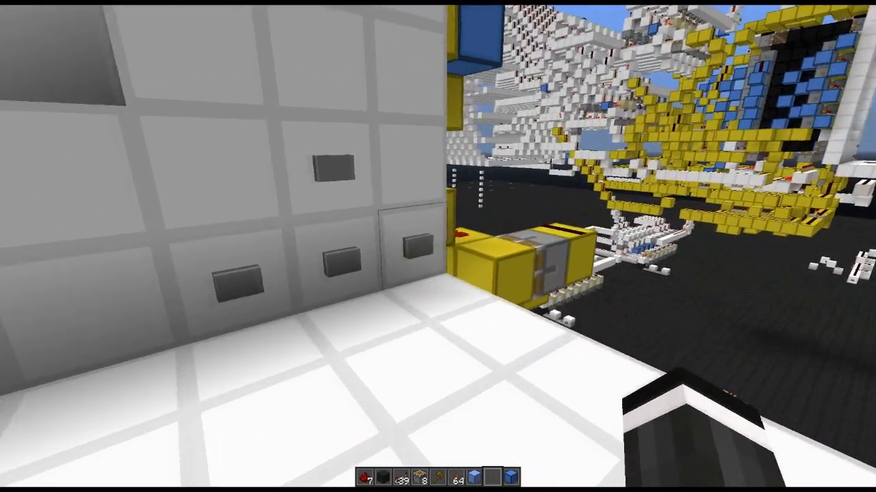
mouse_move(437, 246)
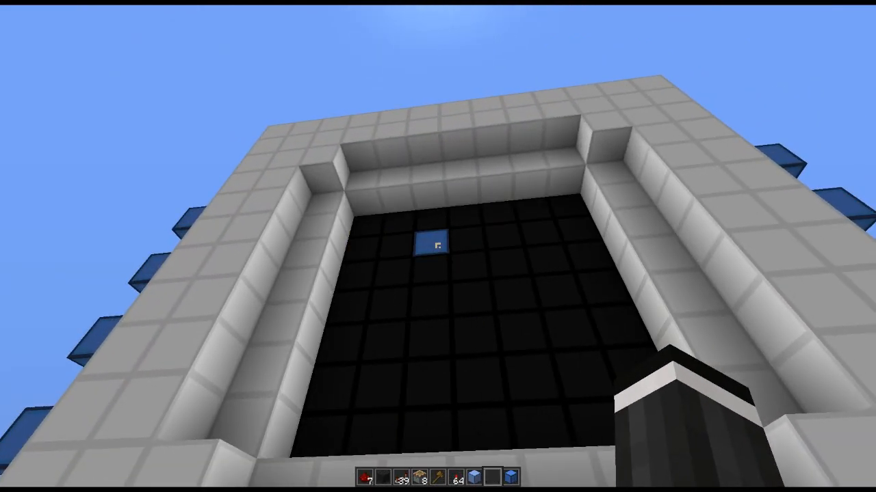
mouse_move(438, 246)
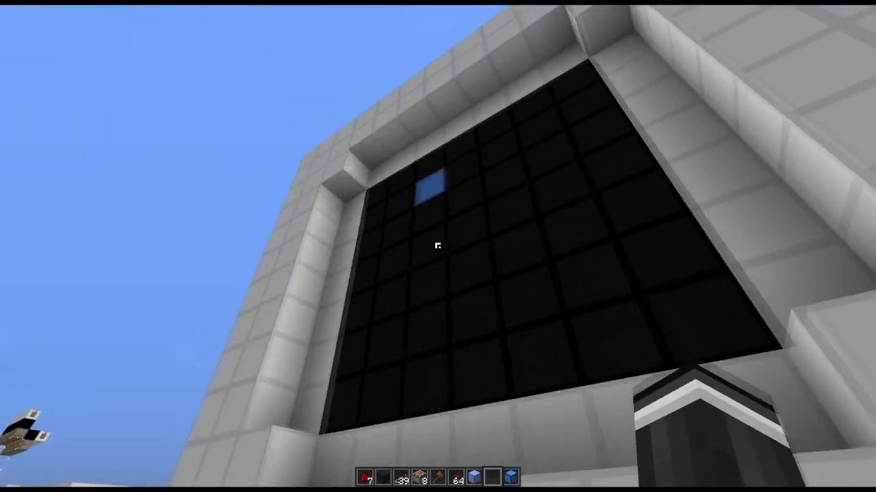
mouse_move(438, 246)
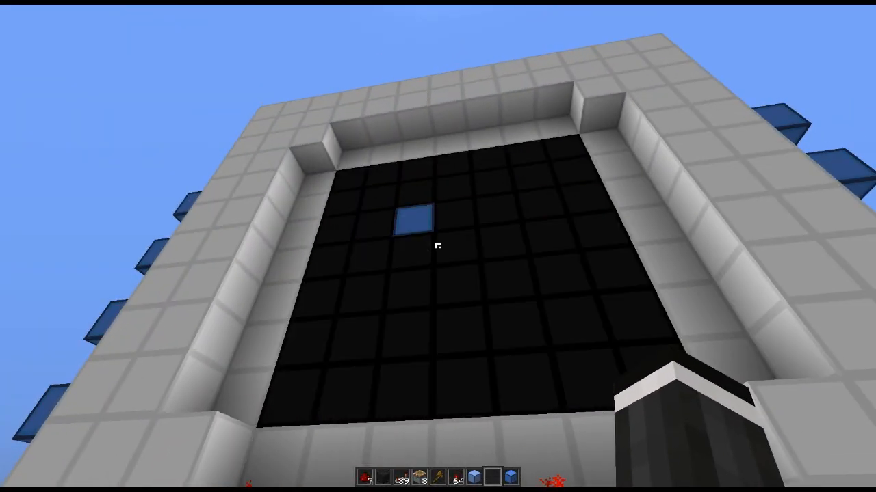
mouse_move(438, 247)
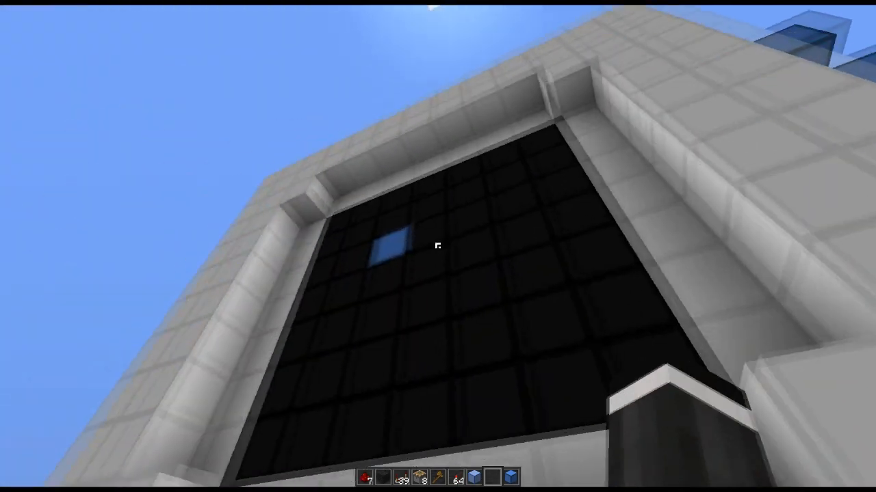
mouse_move(437, 246)
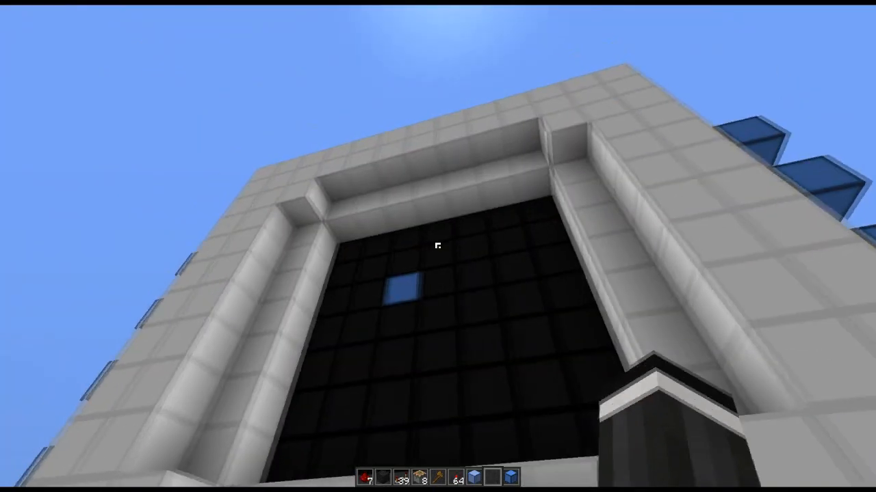
mouse_move(438, 247)
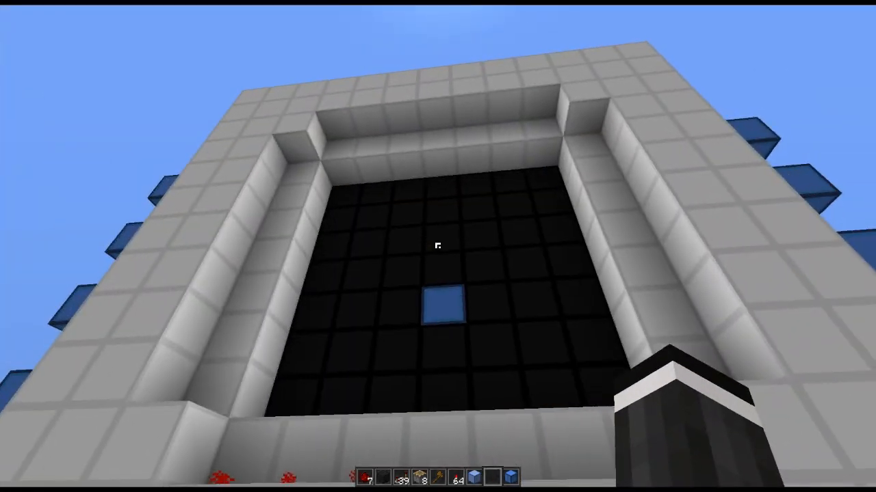
mouse_move(437, 245)
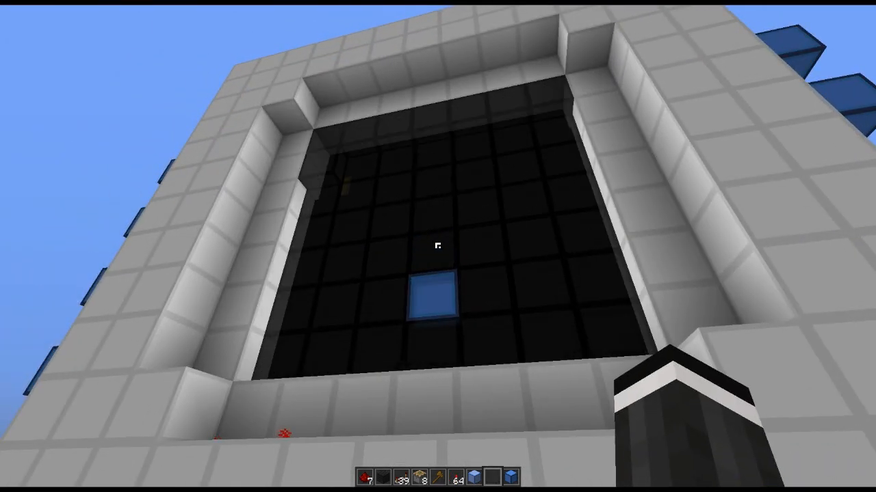
mouse_move(437, 246)
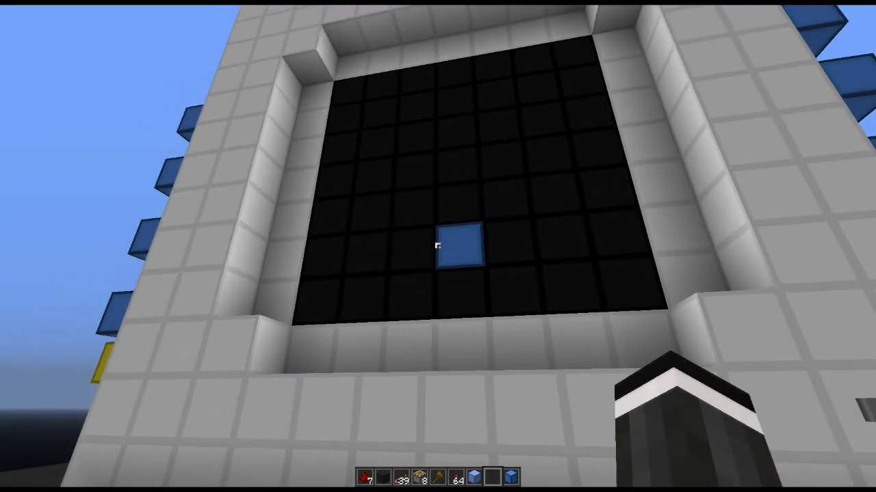
mouse_move(438, 246)
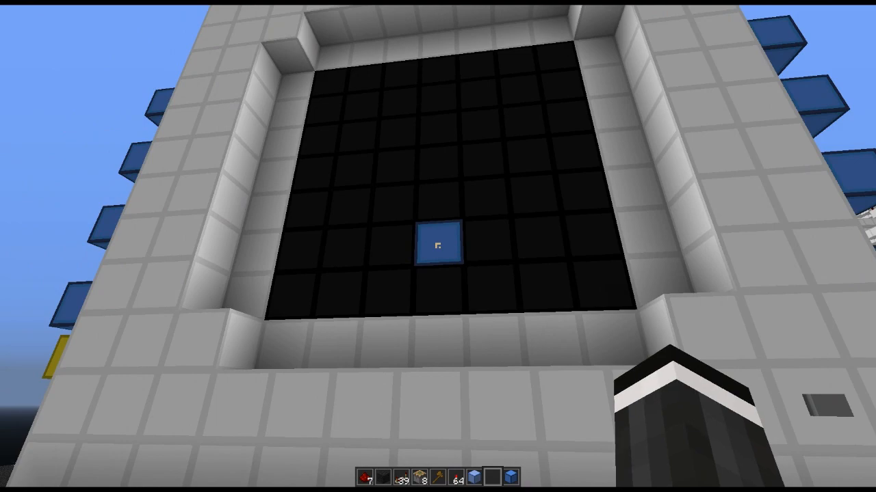
mouse_move(438, 246)
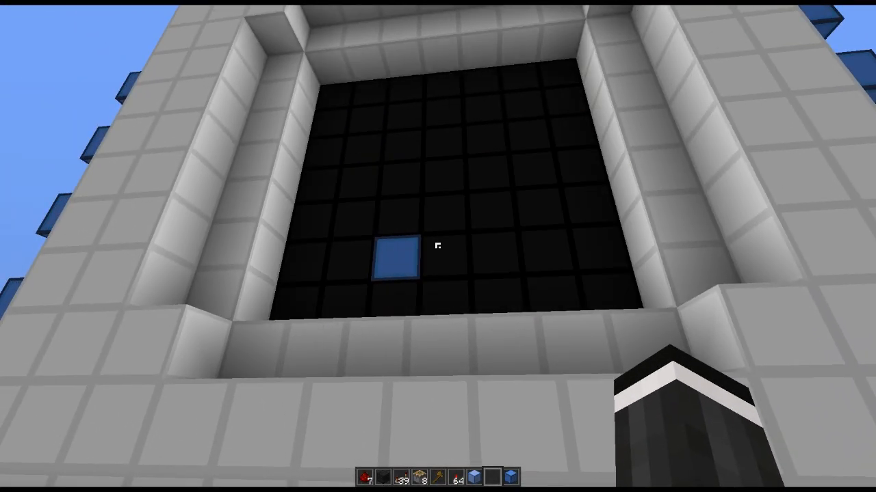
mouse_move(437, 246)
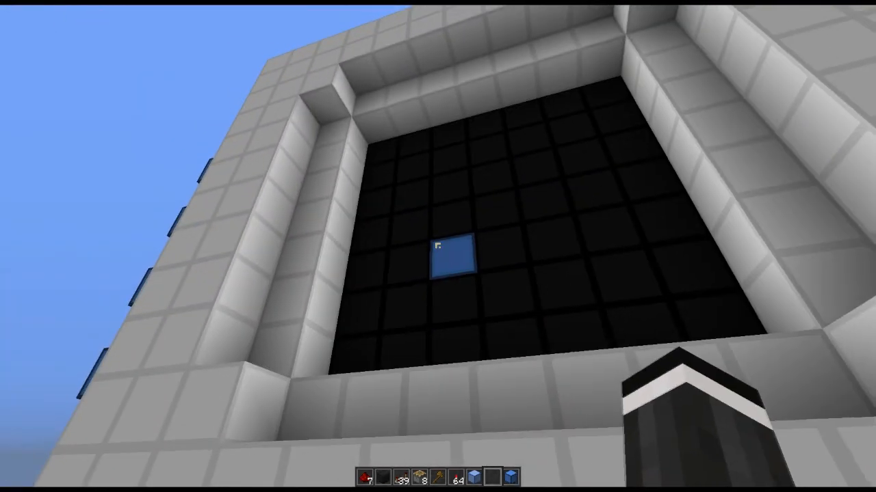
mouse_move(438, 246)
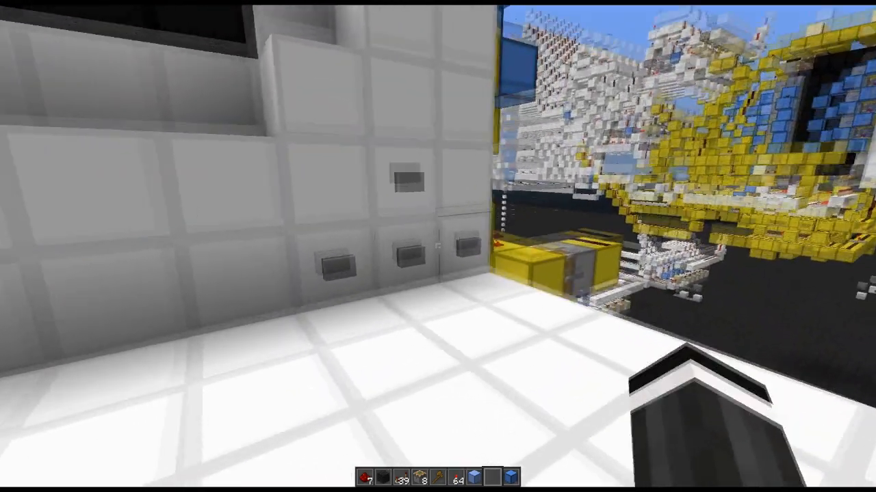
mouse_move(438, 246)
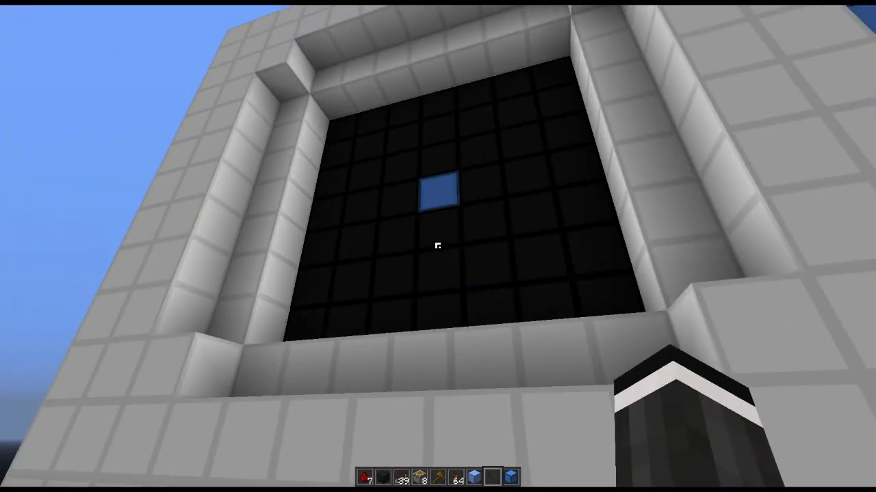
mouse_move(438, 247)
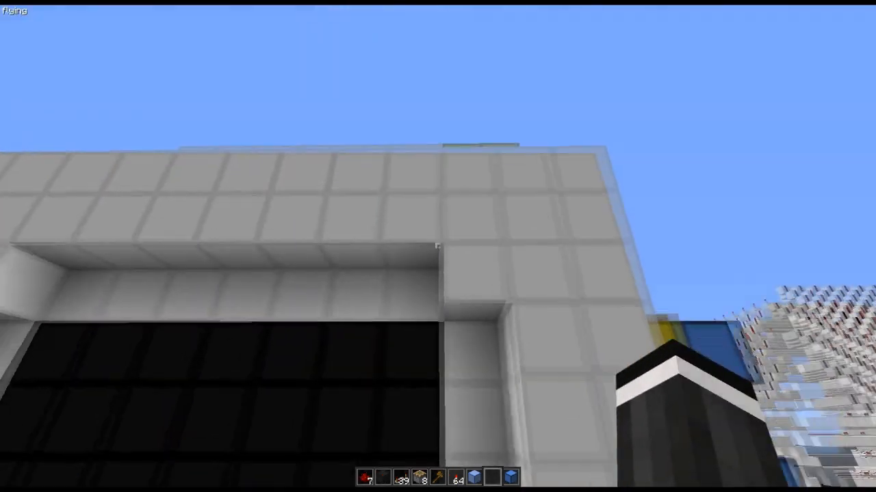
mouse_move(438, 246)
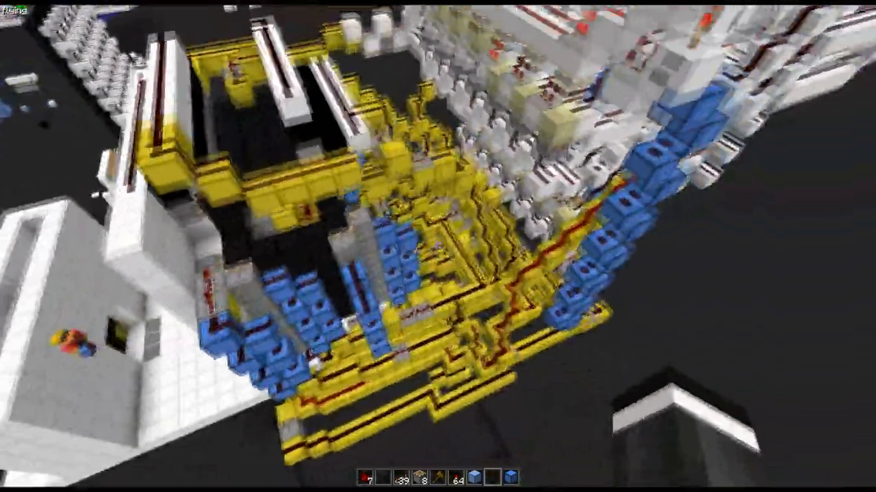
mouse_move(438, 247)
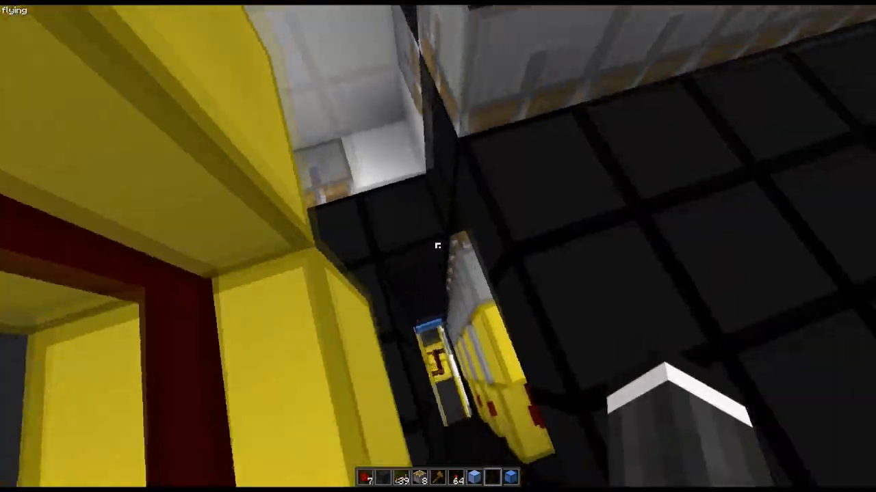
mouse_move(438, 246)
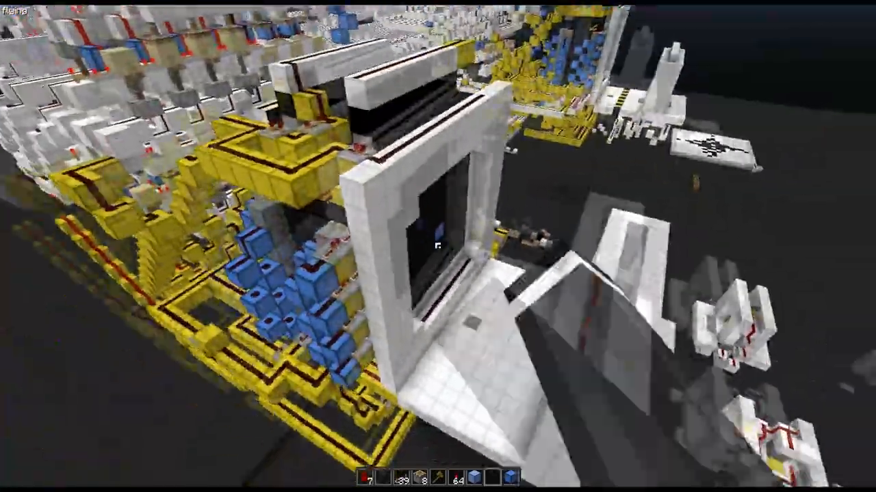
mouse_move(438, 246)
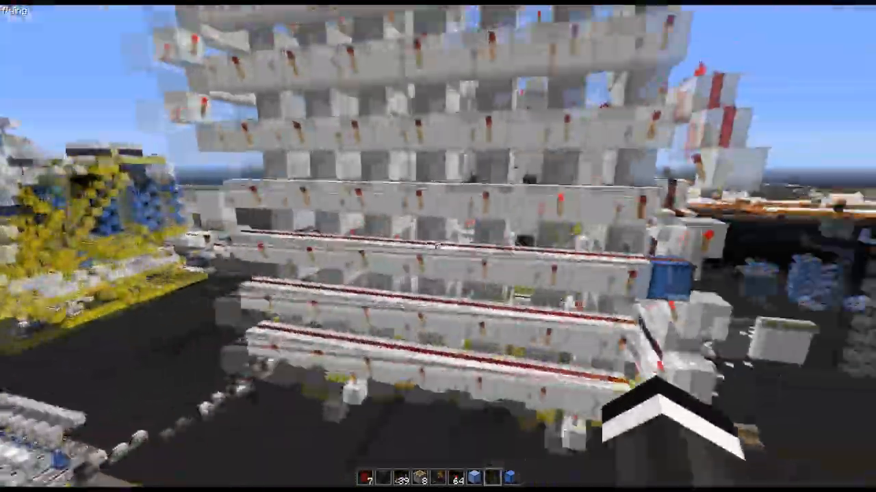
mouse_move(438, 246)
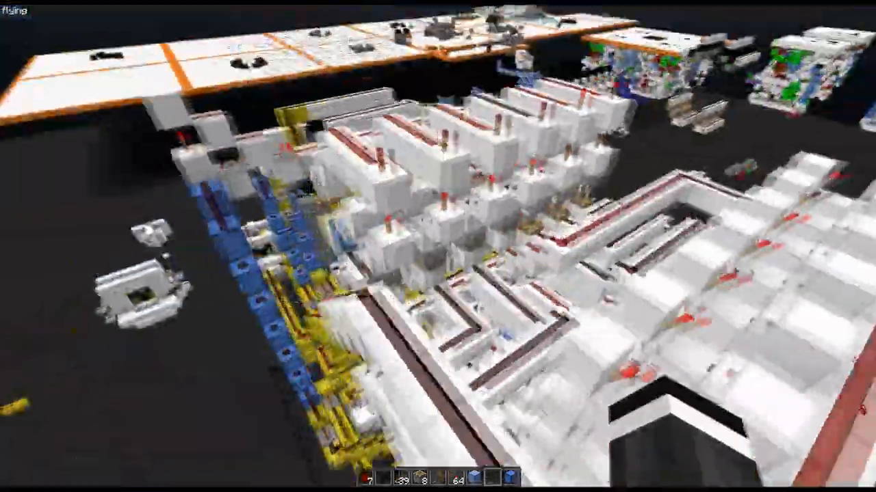
mouse_move(438, 246)
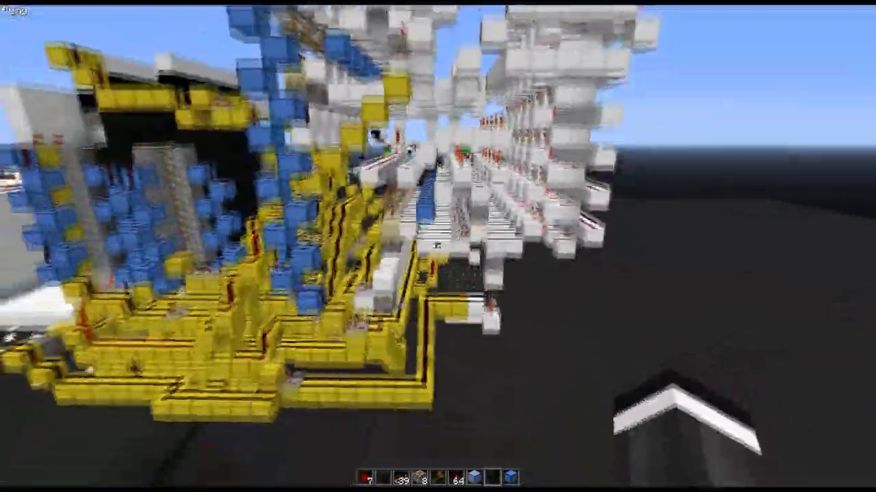
mouse_move(437, 247)
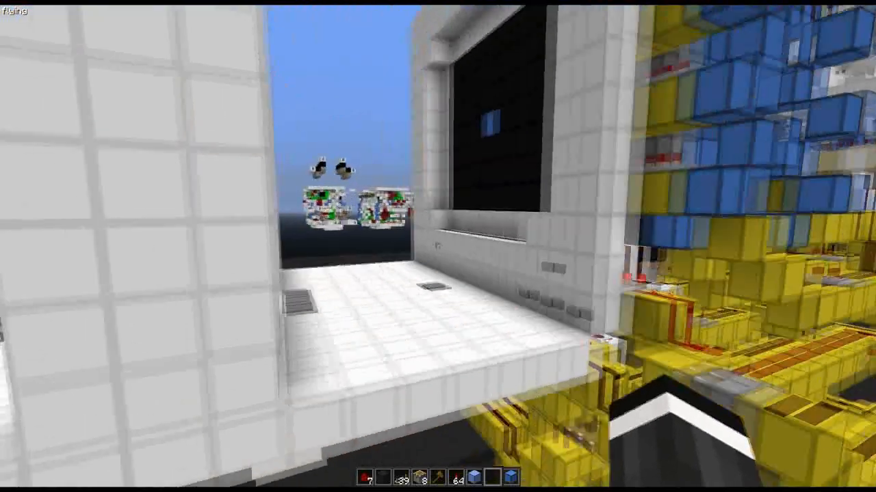
mouse_move(438, 246)
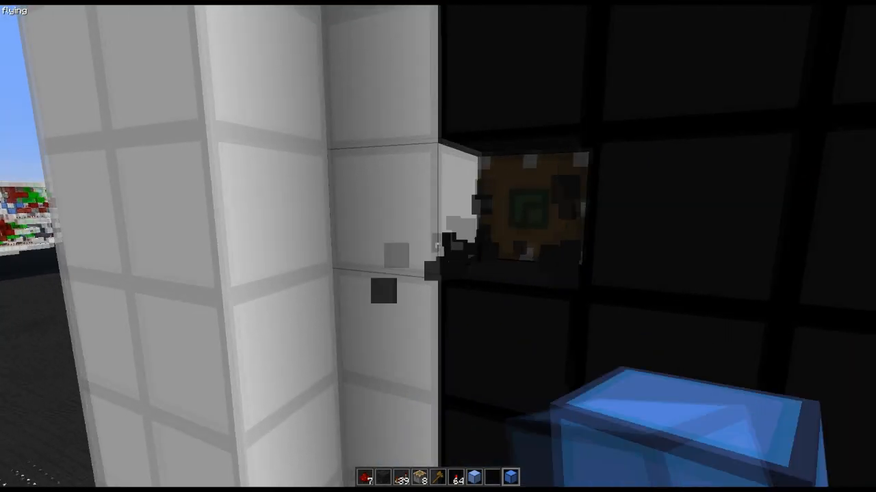
mouse_move(438, 247)
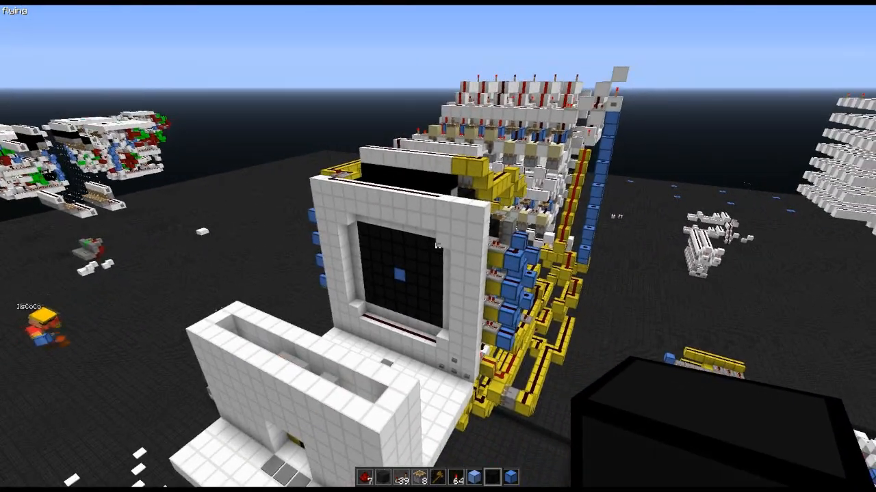
Step: Open the creative inventory and close it again without changing anything
key("e")
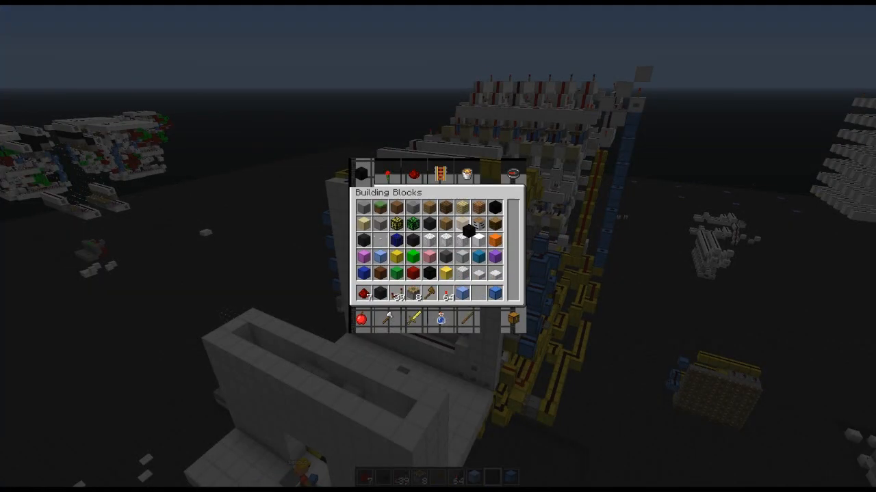
key("Escape")
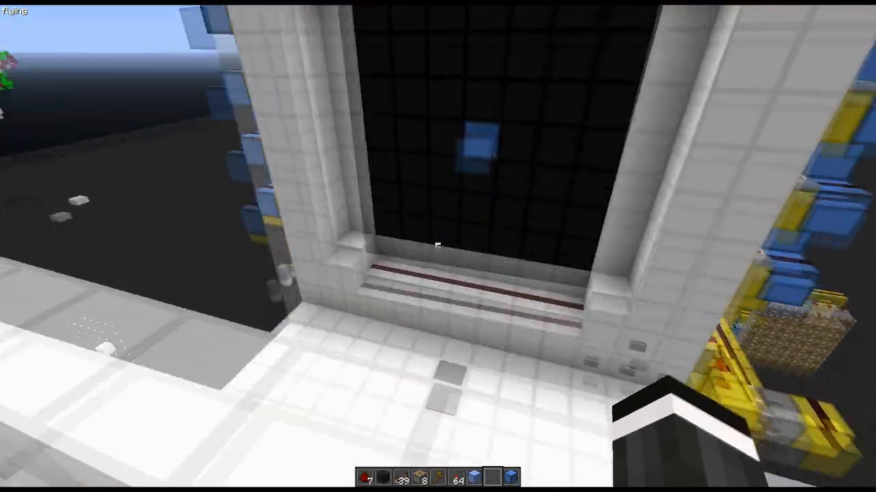
mouse_move(438, 247)
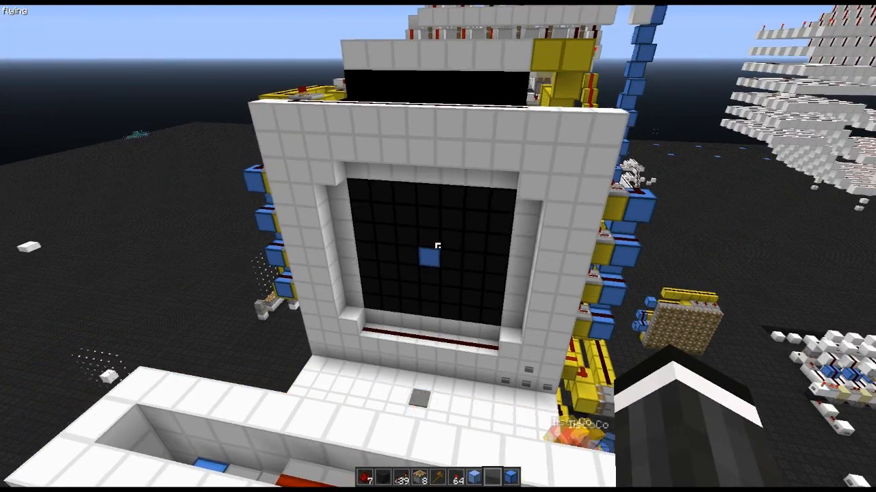
mouse_move(438, 247)
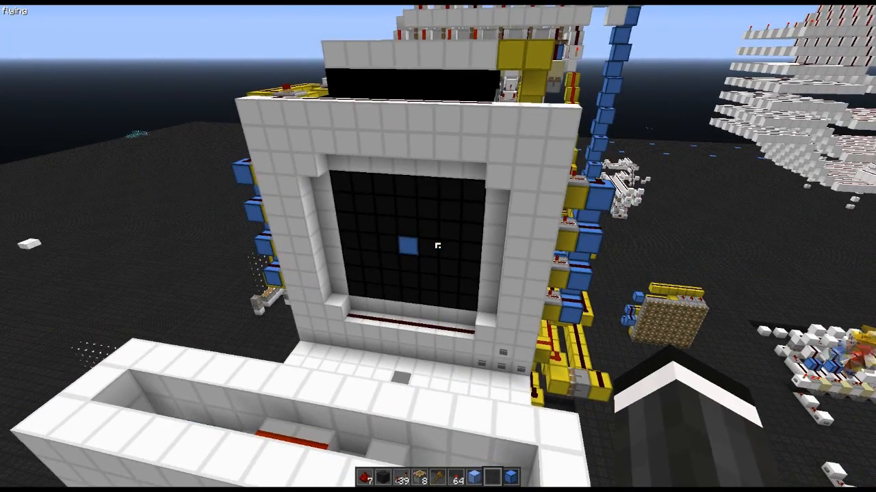